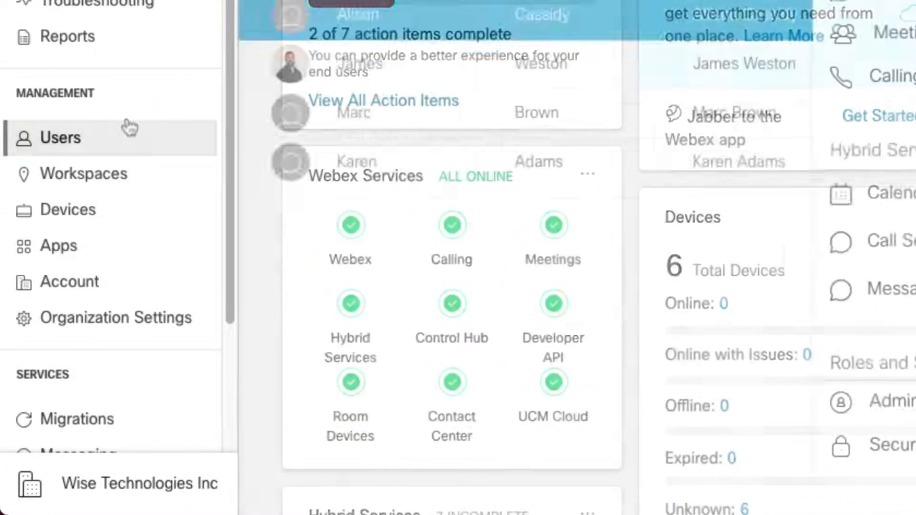
left_click(57, 138)
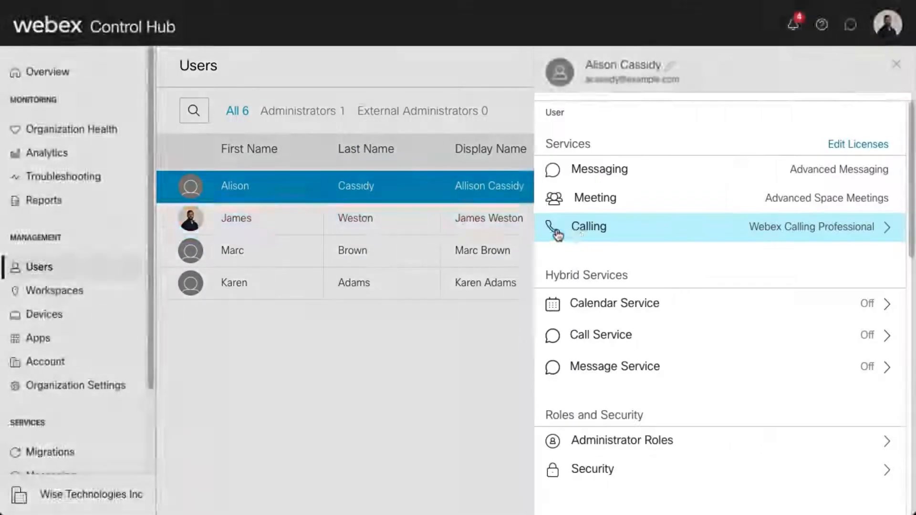
left_click(588, 226)
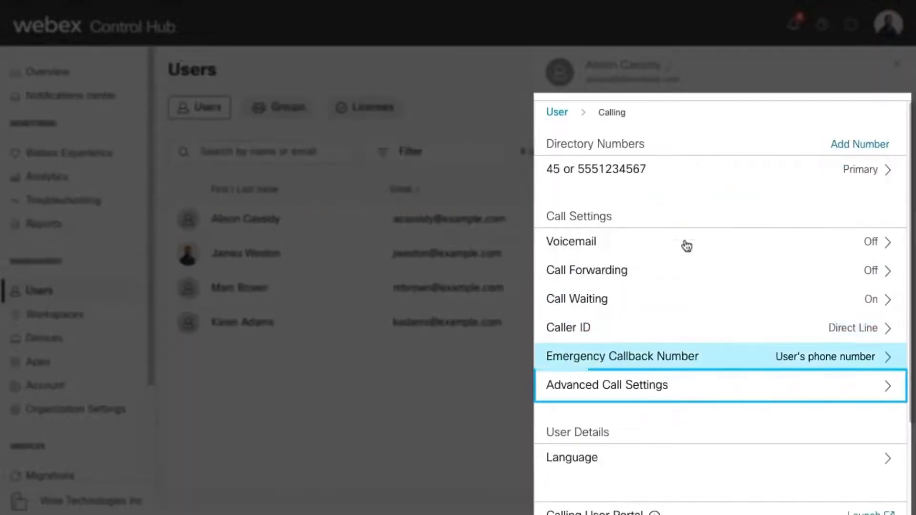
left_click(607, 385)
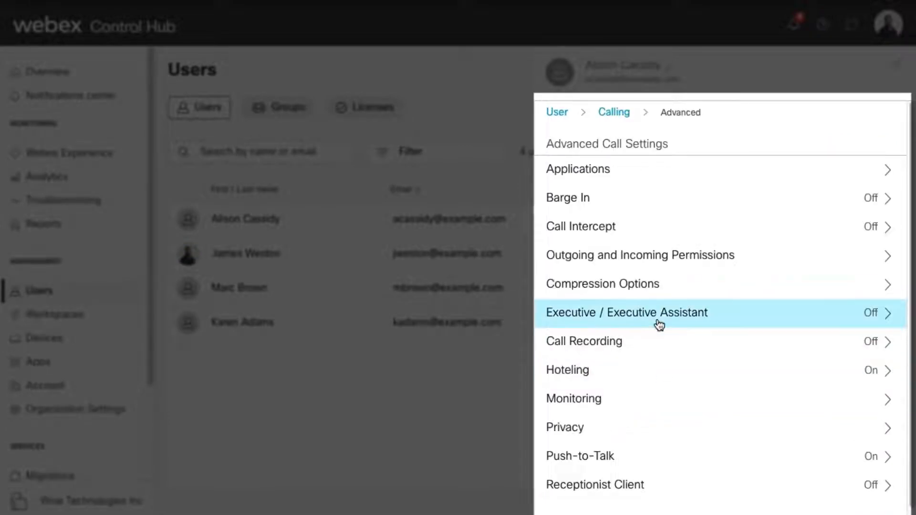
left_click(625, 312)
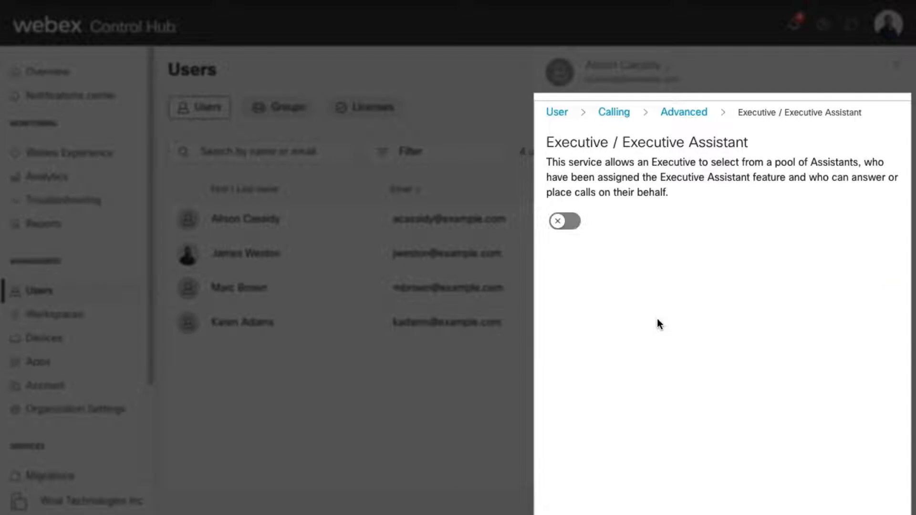
left_click(565, 221)
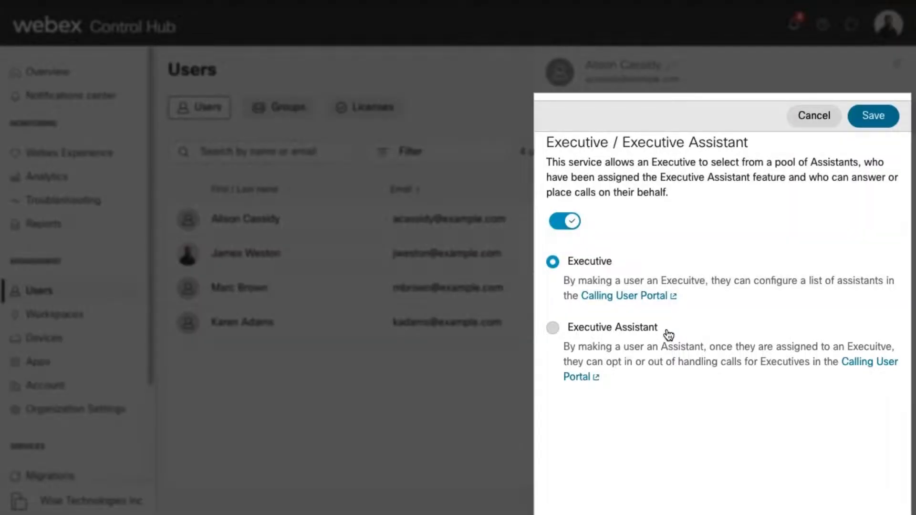
mouse_move(873, 115)
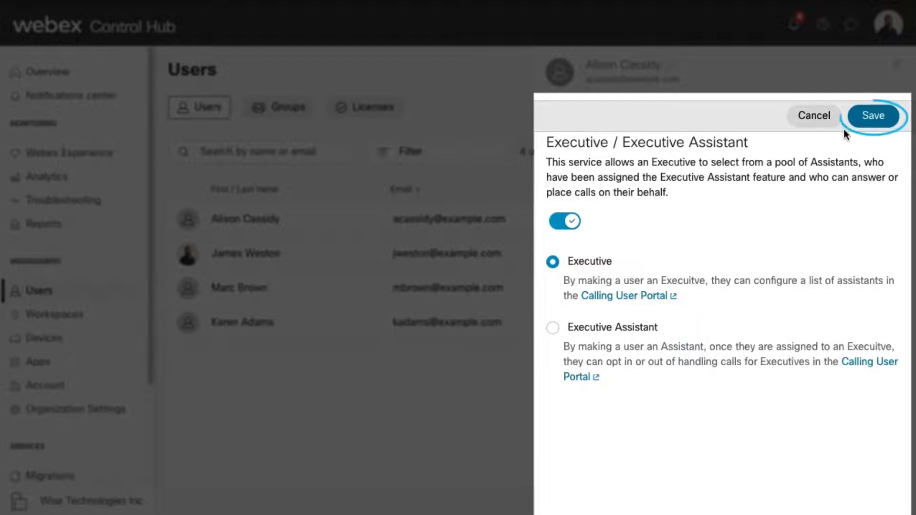
left_click(873, 115)
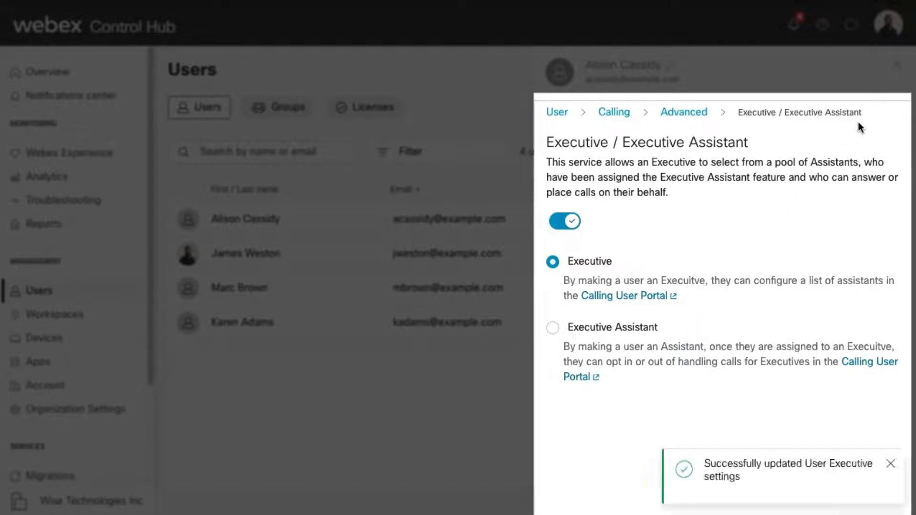